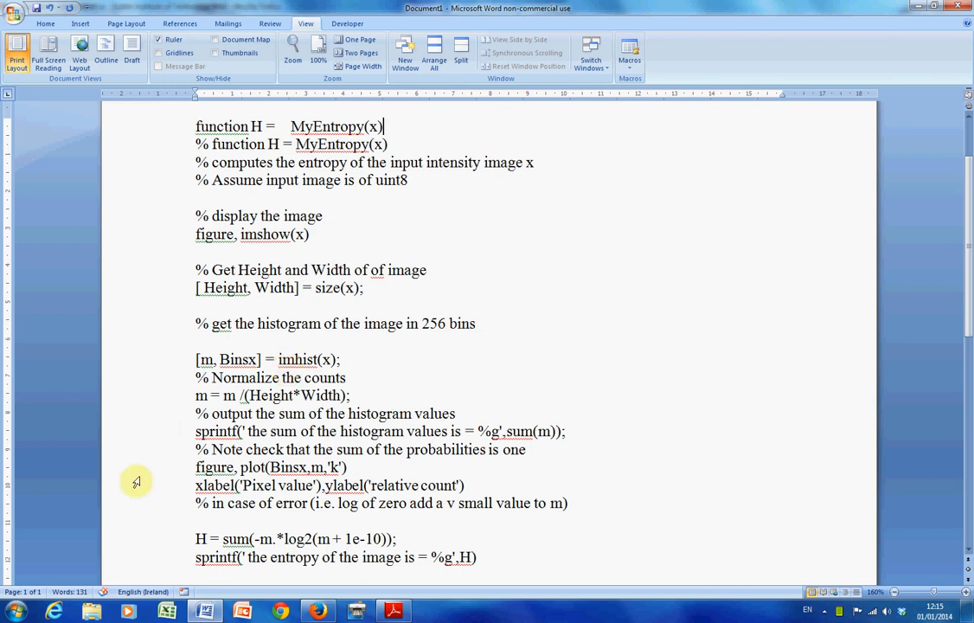
mouse_move(101, 500)
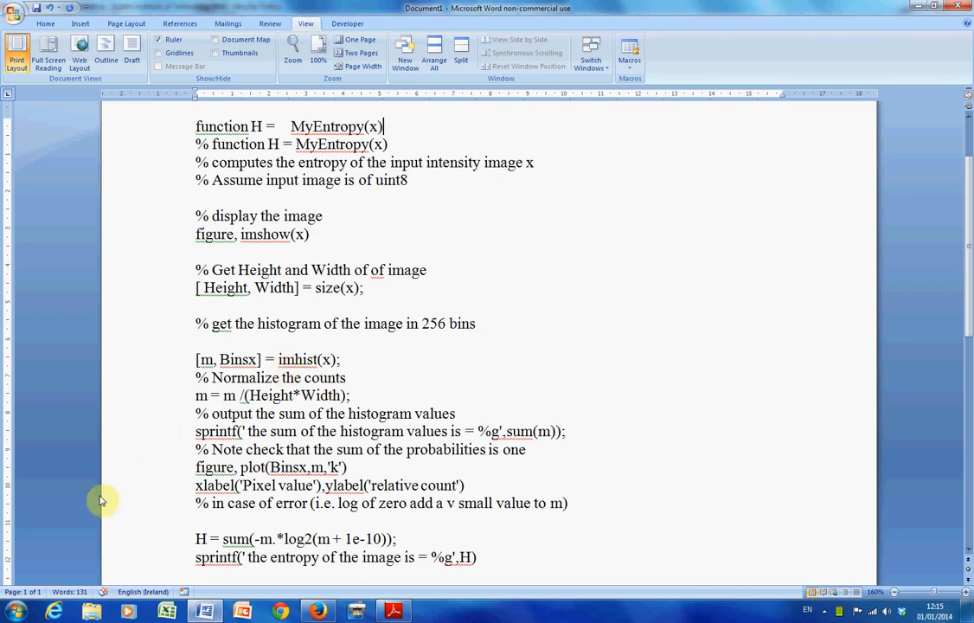
left_click(382, 126)
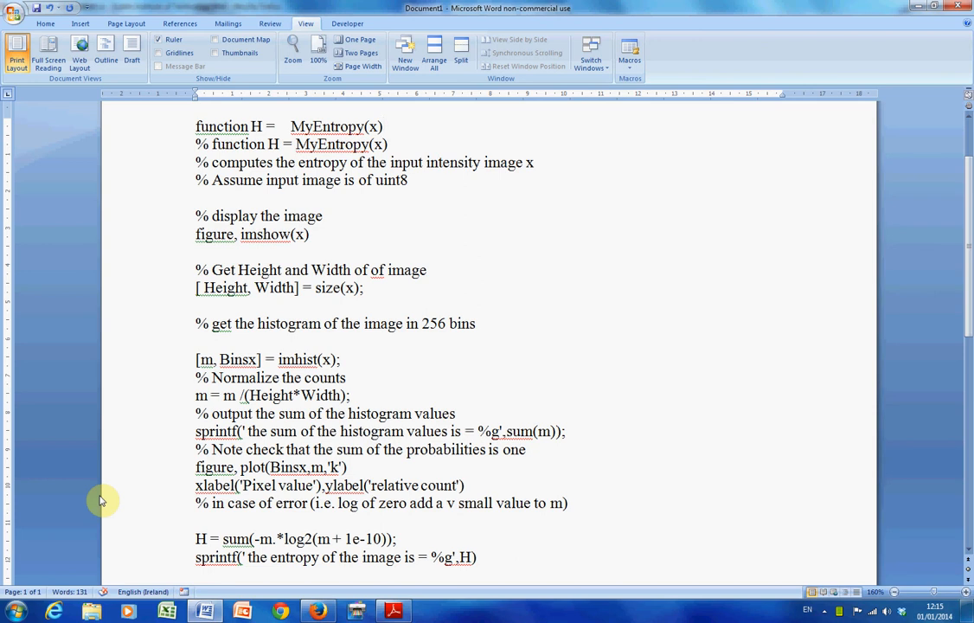
left_click(384, 126)
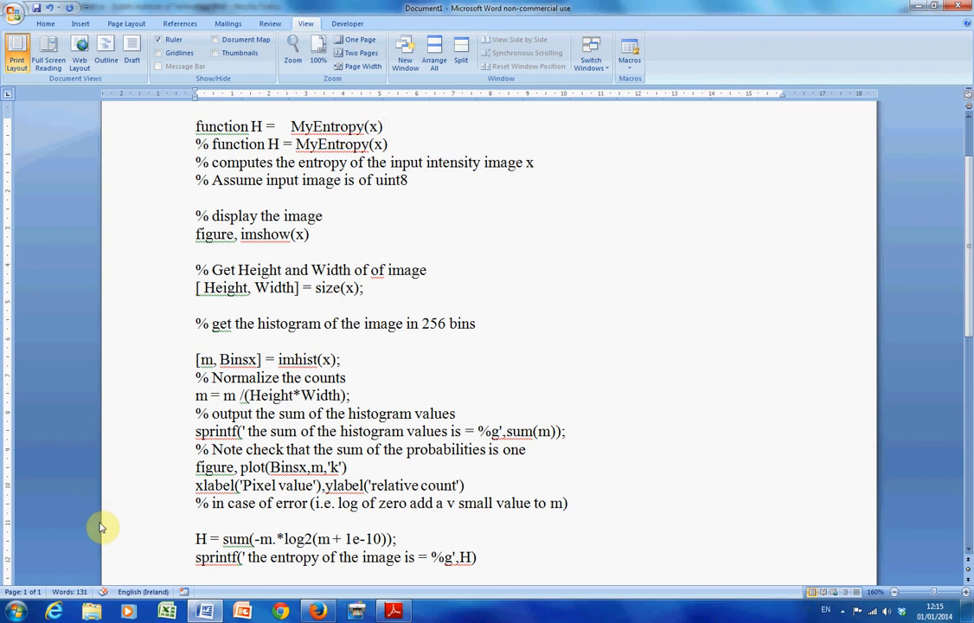
left_click(384, 127)
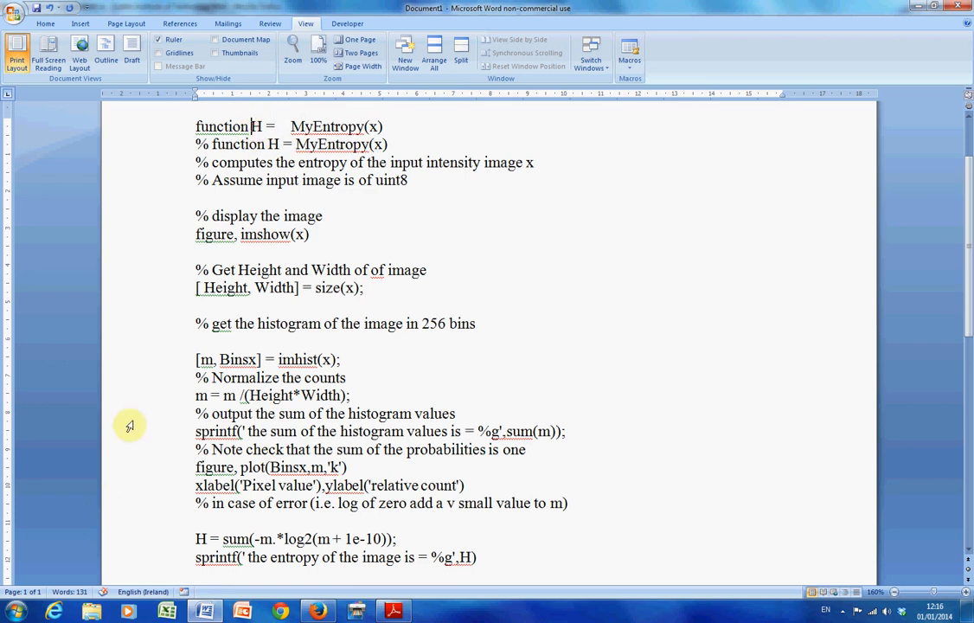
type("[H")
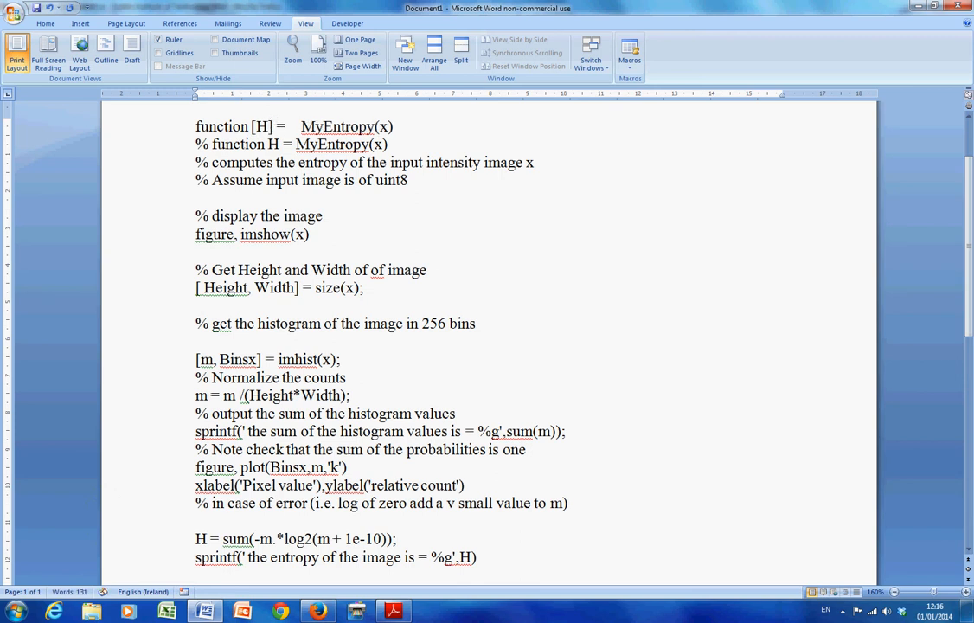
left_click(275, 126)
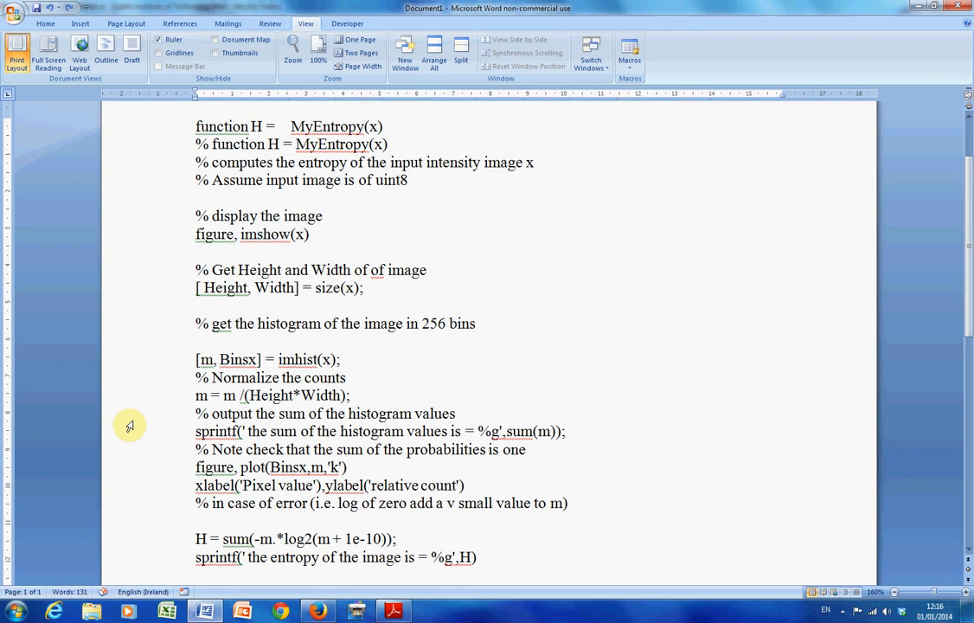
left_click(197, 250)
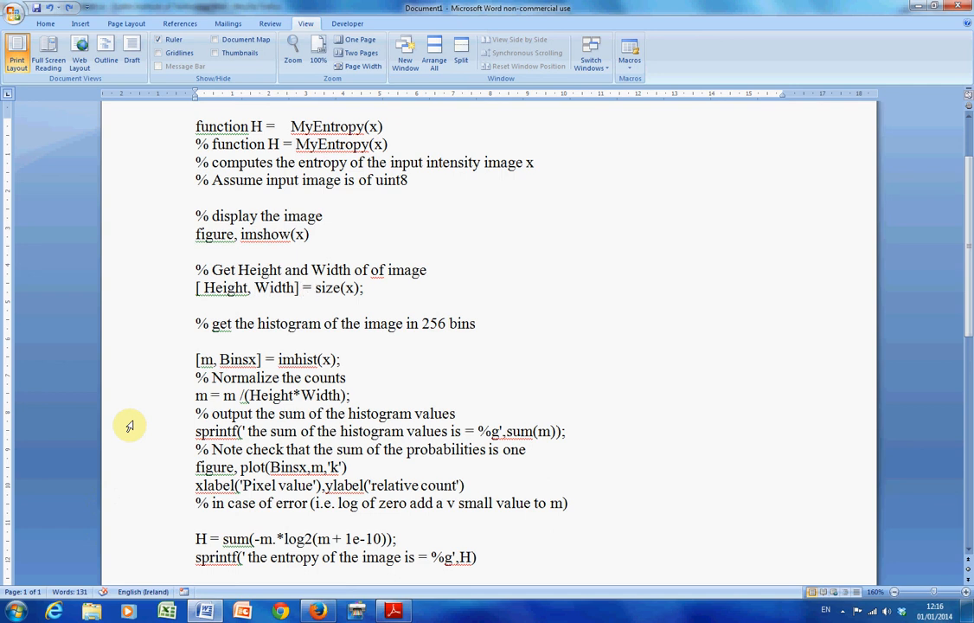
left_click(317, 287)
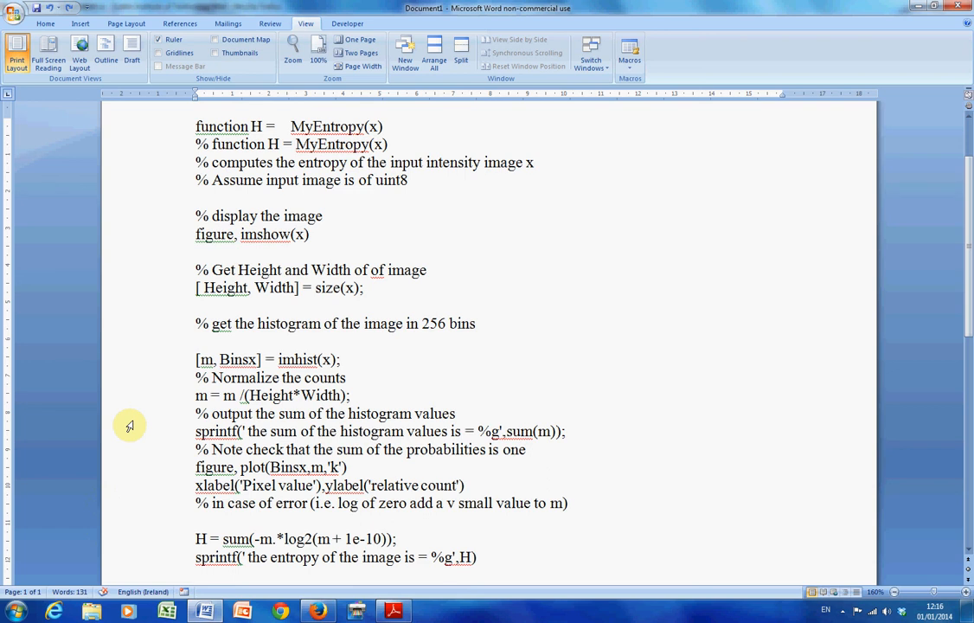
left_click(322, 323)
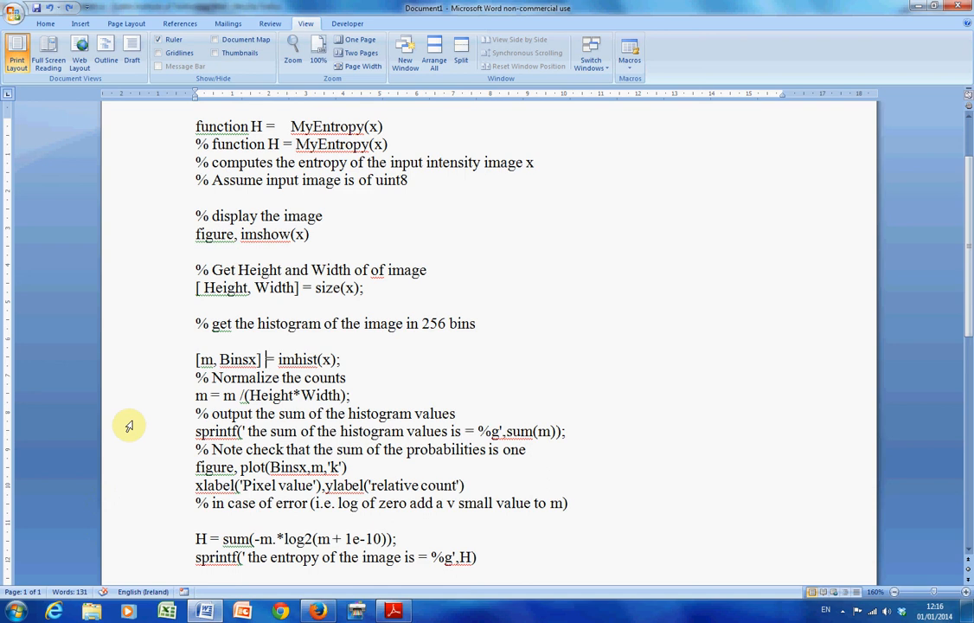
left_click(214, 358)
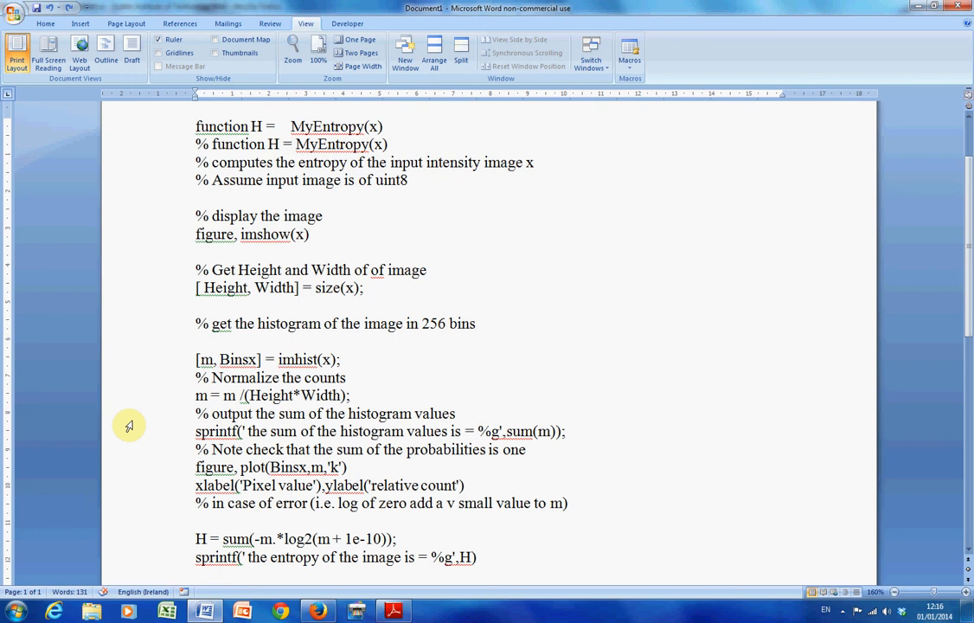
left_click(216, 358)
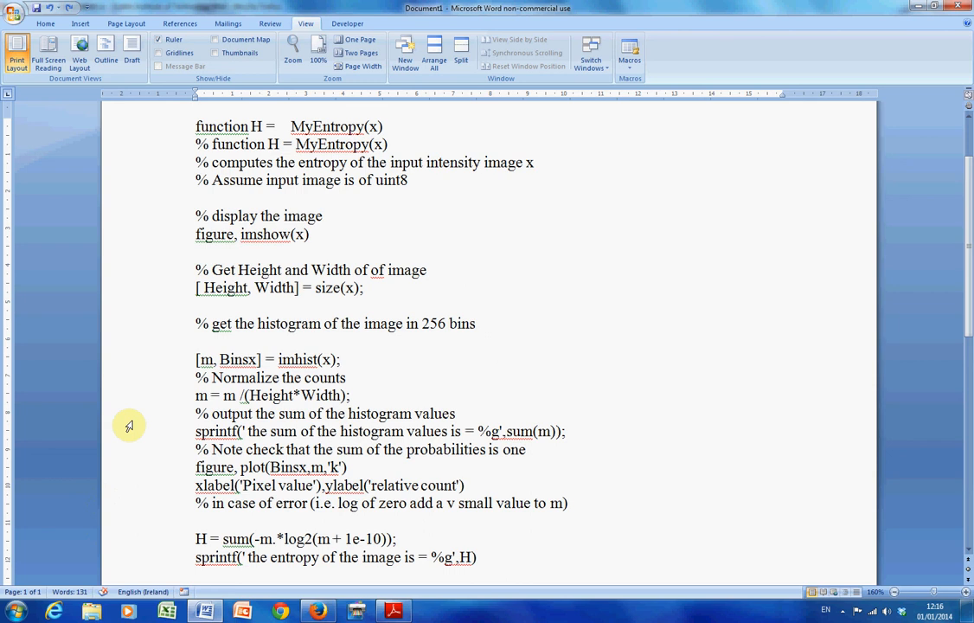
left_click(199, 358)
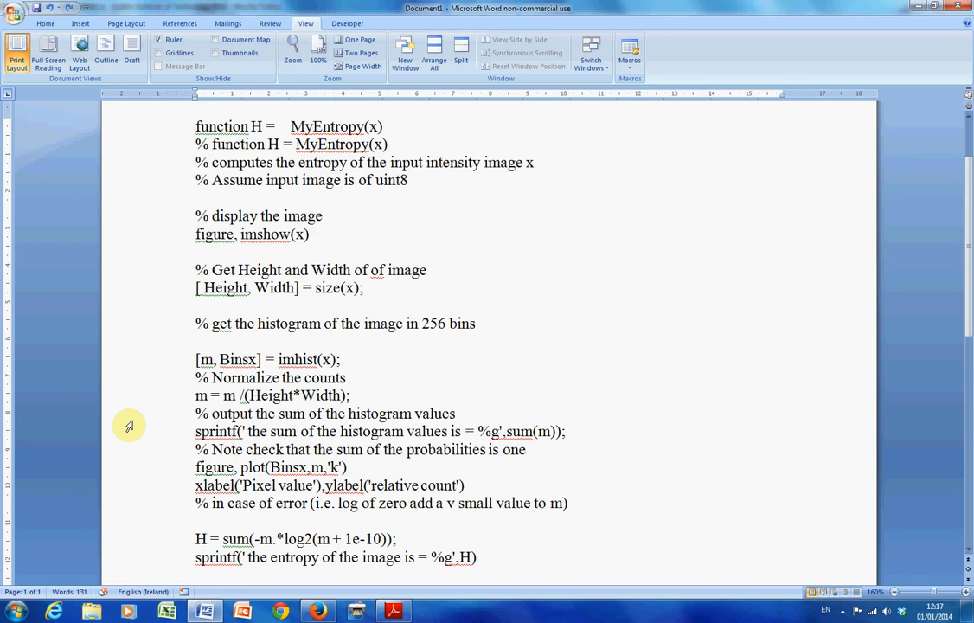
left_click(201, 358)
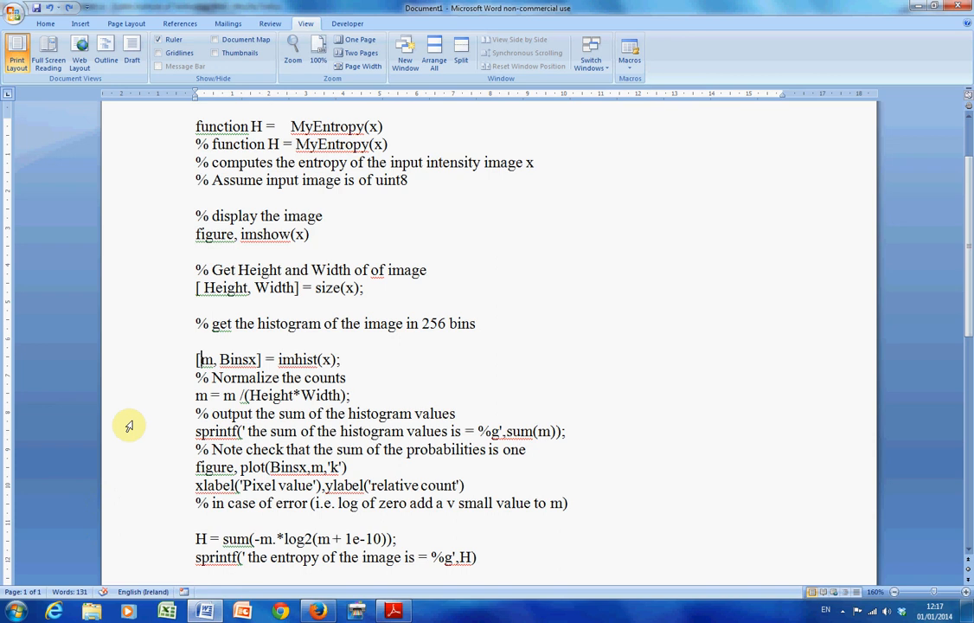
left_click(197, 395)
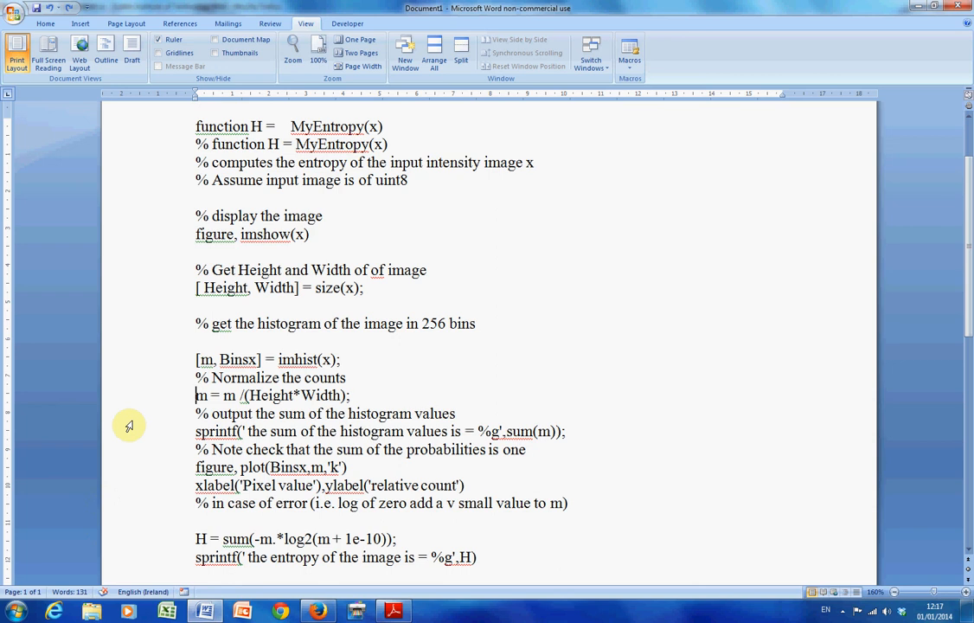
left_click(197, 394)
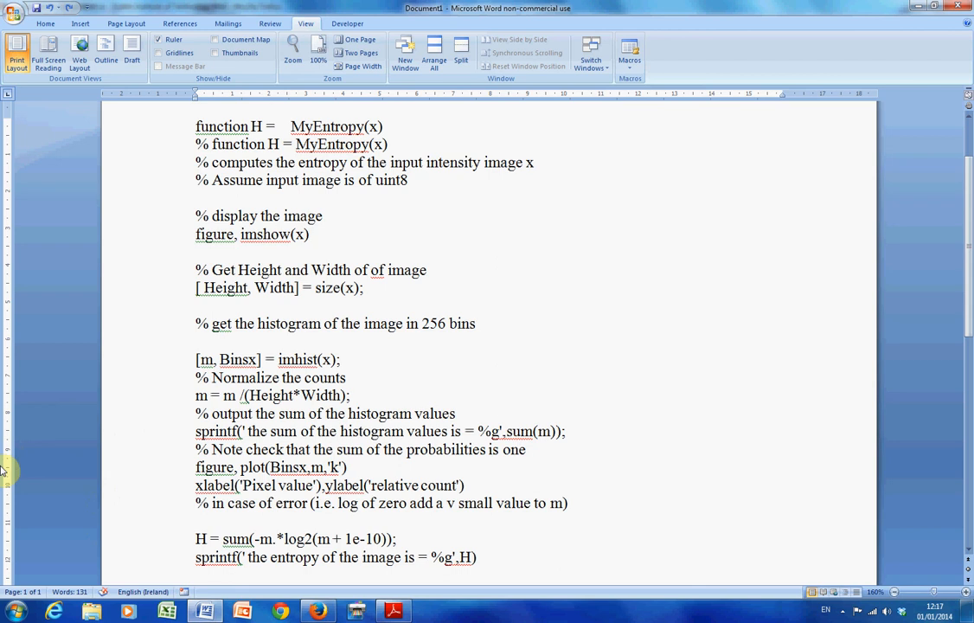
left_click(347, 467)
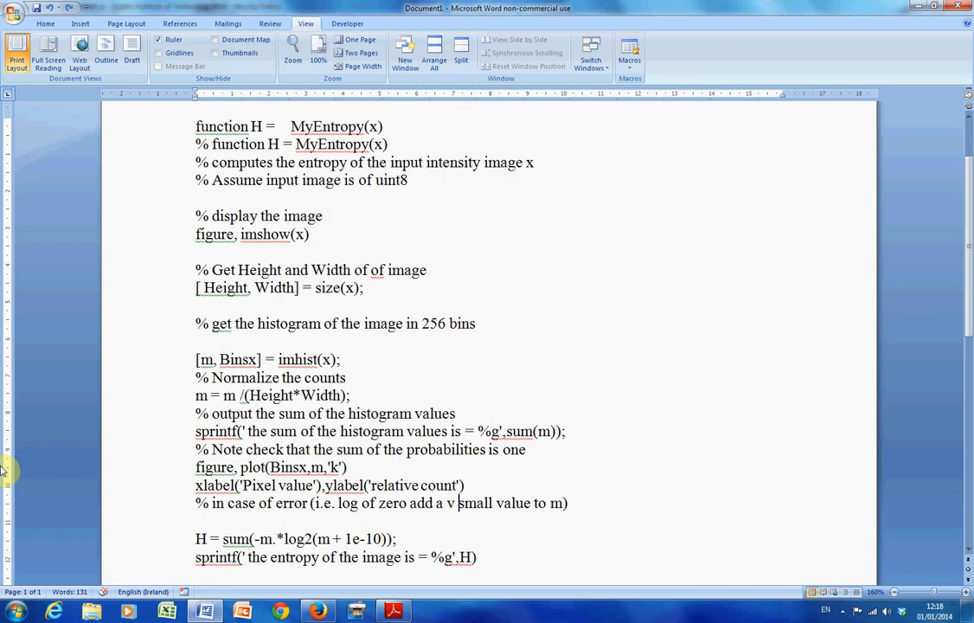
left_click(197, 518)
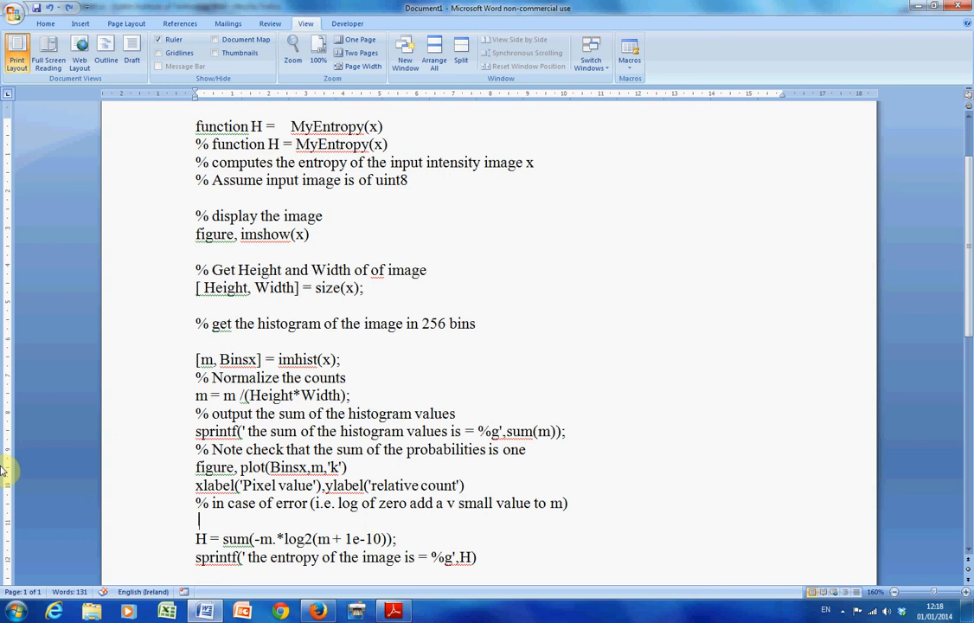